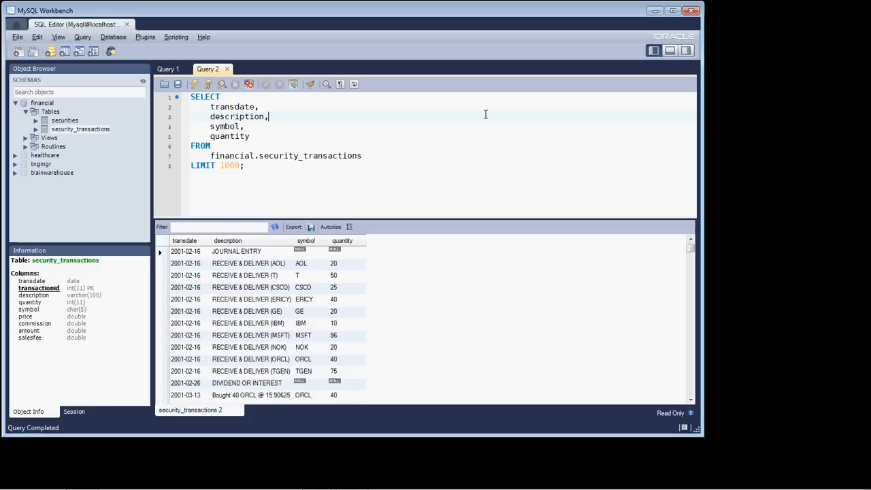
mouse_move(456, 102)
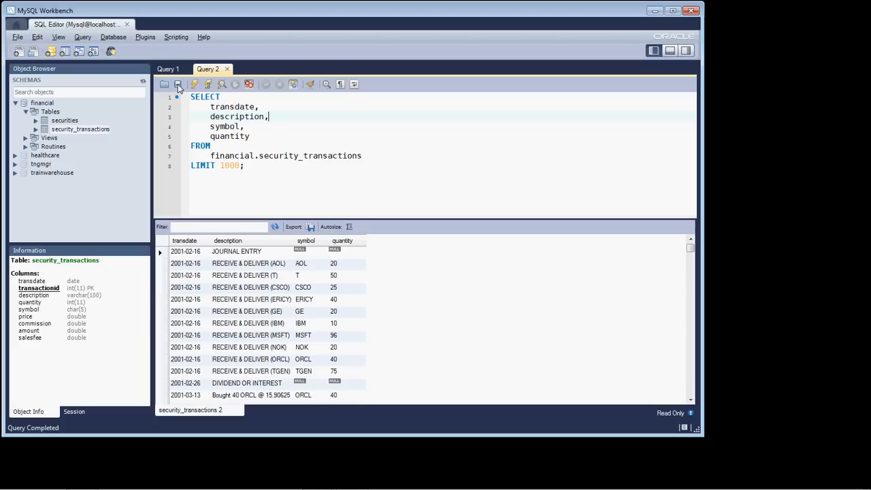
- Start saving the script and browse to webroot > LEARN > MySQL-Foundations > Your_Work
left_click(177, 84)
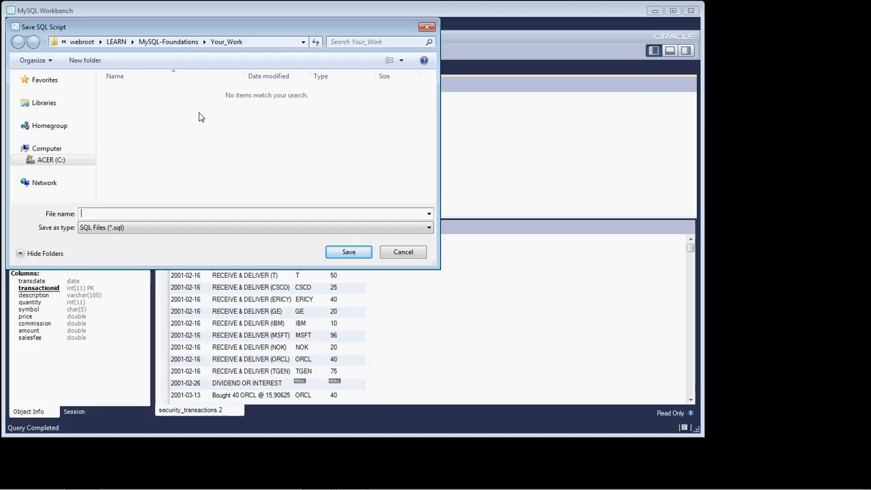
mouse_move(85, 41)
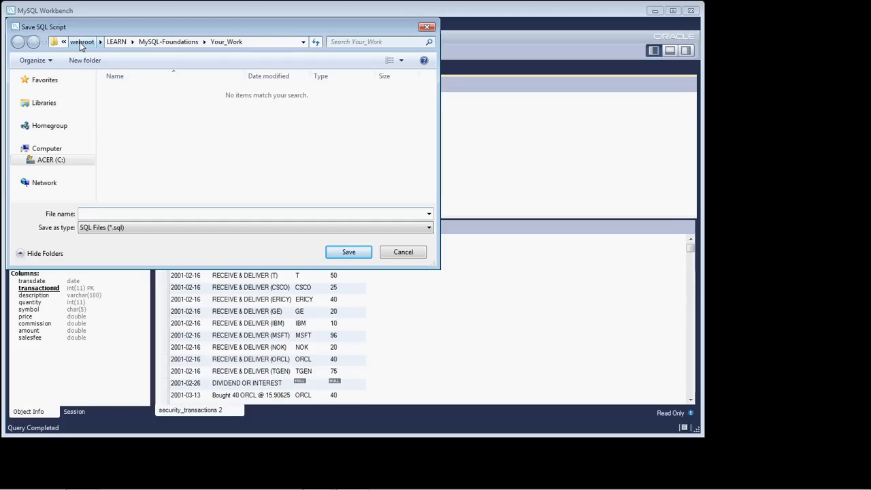
left_click(74, 40)
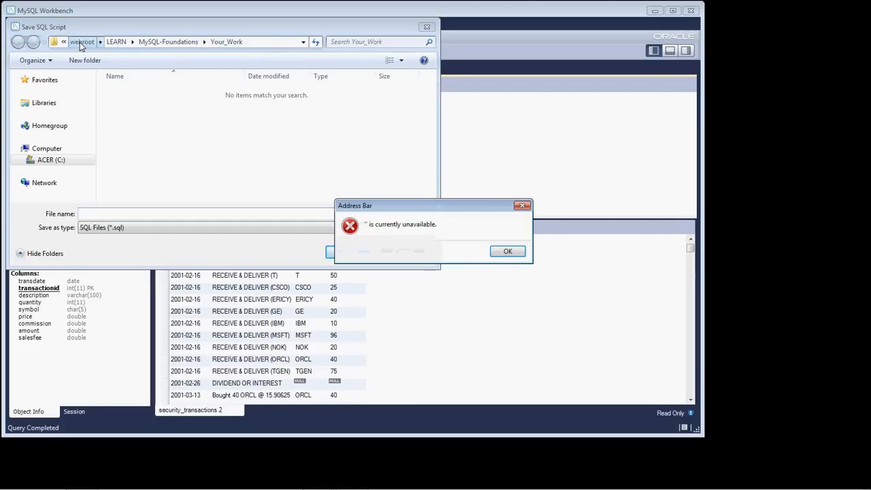
left_click(508, 251)
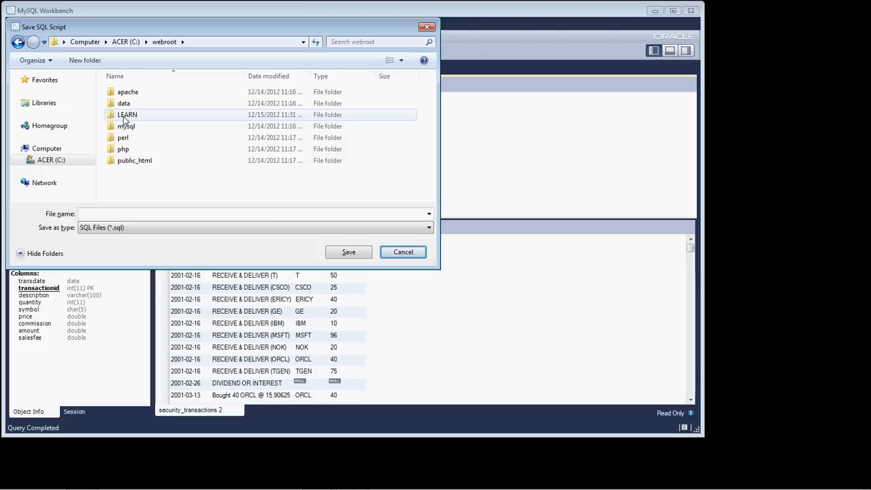
double_click(127, 114)
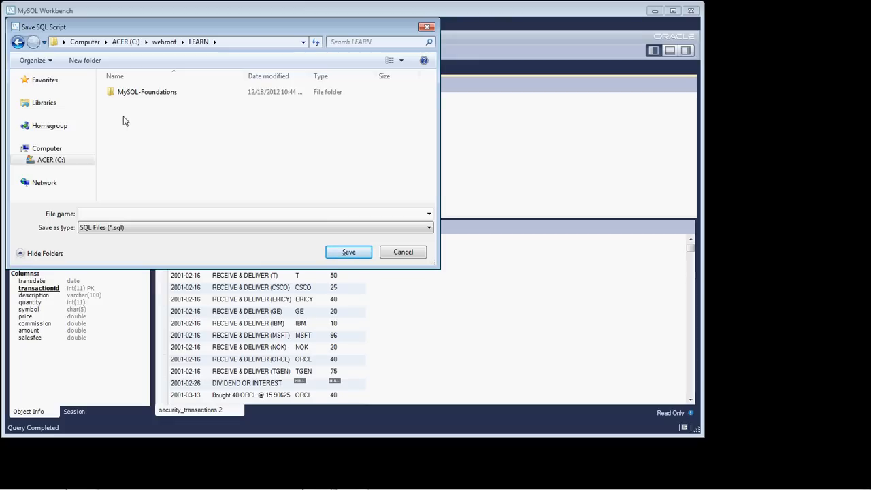
double_click(147, 91)
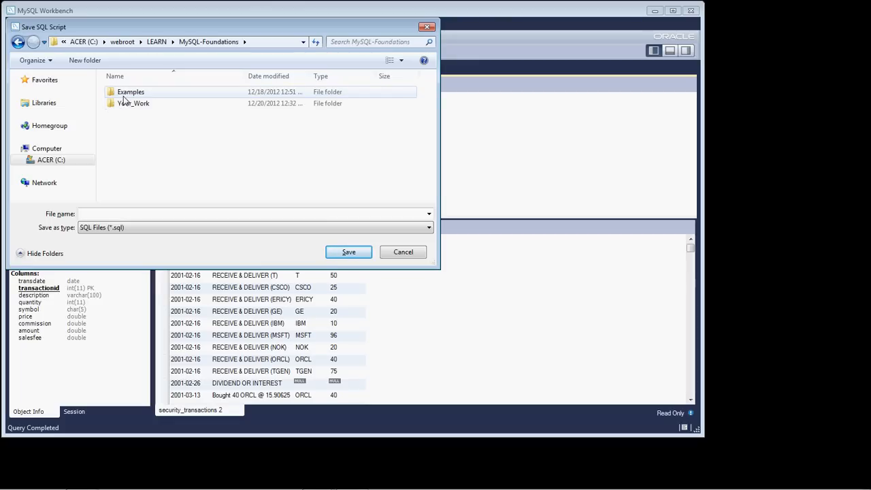
left_click(133, 104)
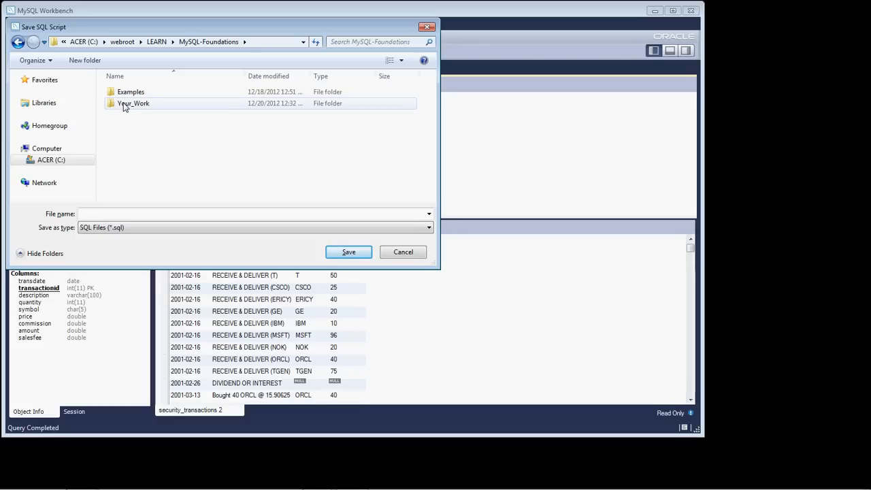
double_click(133, 104)
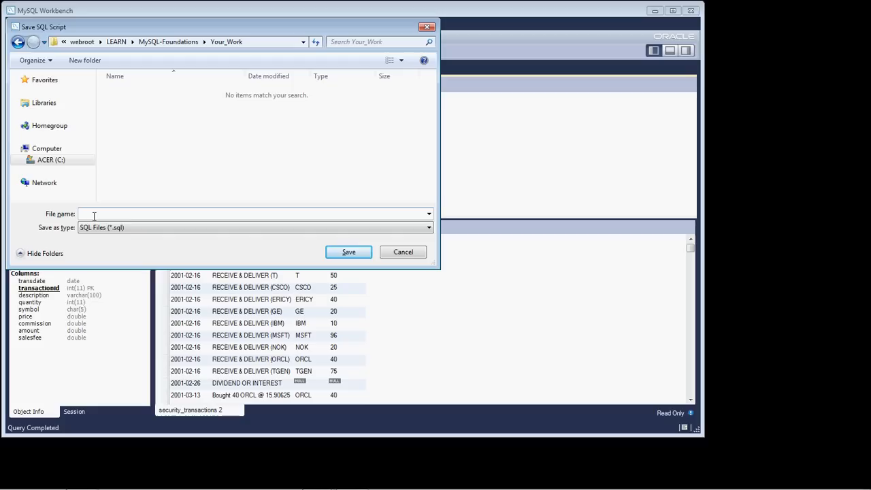
- Enter myquery1.sql as the file name for the script
type("my")
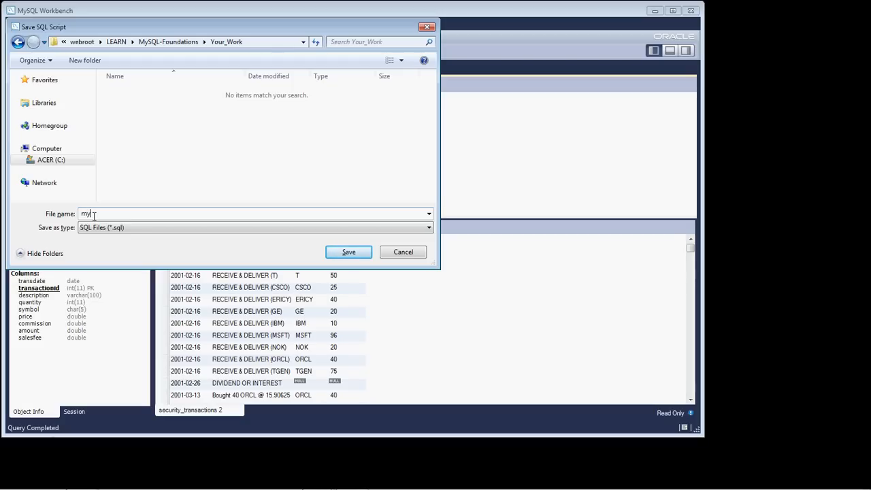
type("s")
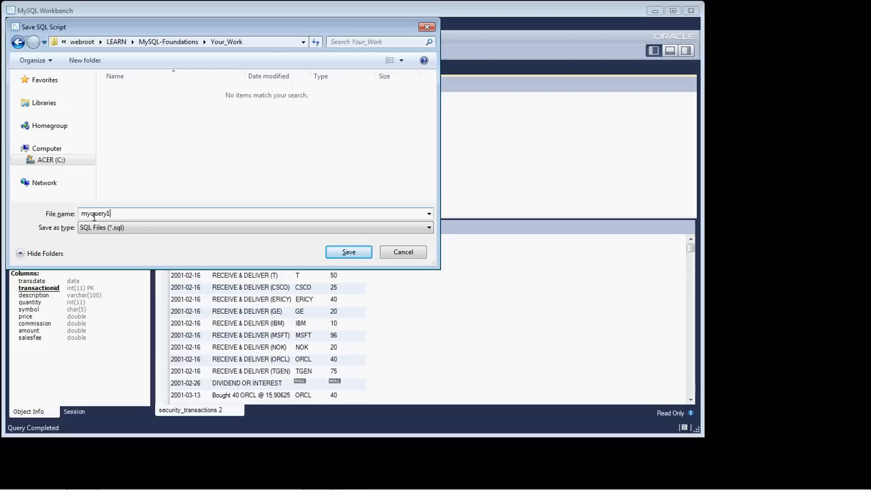
type(".")
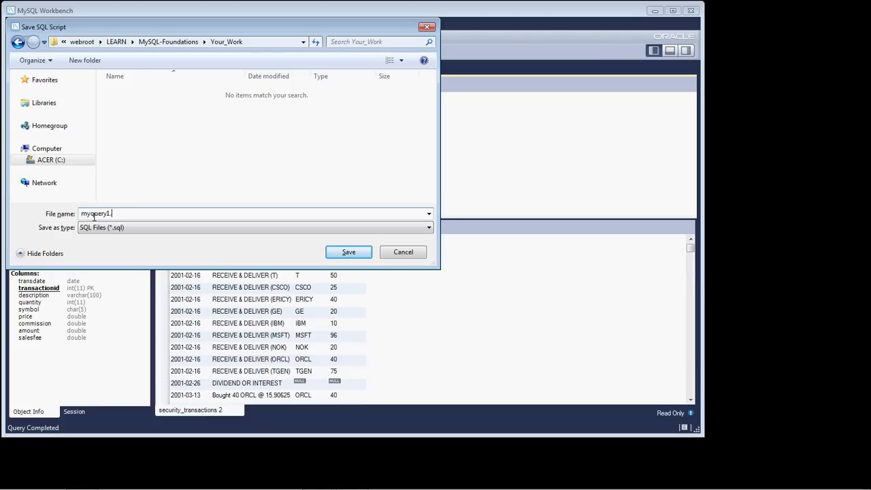
type("sql")
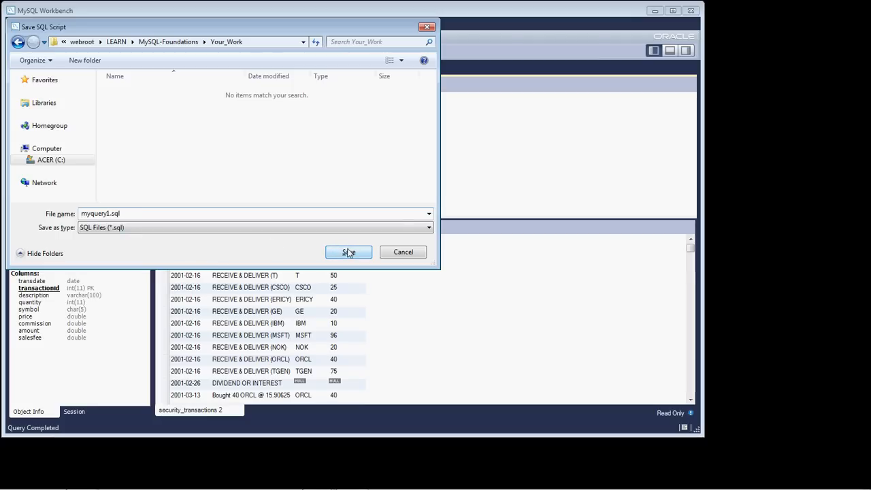
- Confirm saving as myquery1.sql and add a new column line misspelled as pric
left_click(349, 252)
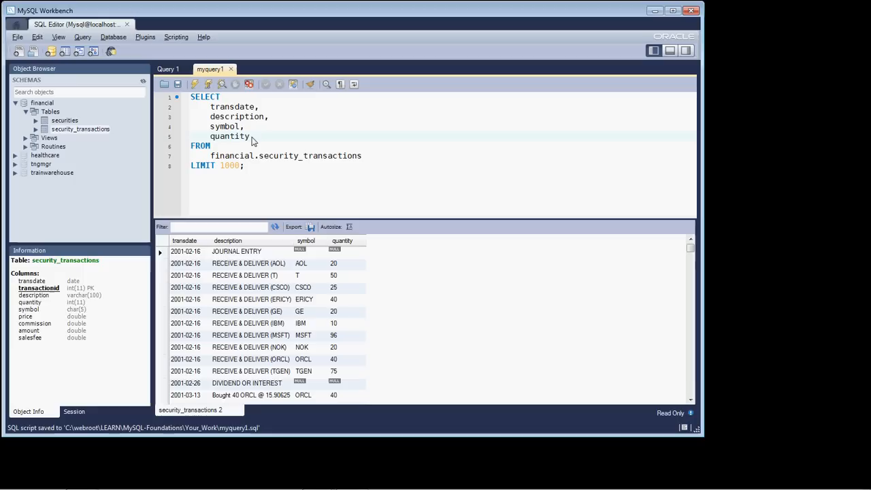
type(",")
key("Enter")
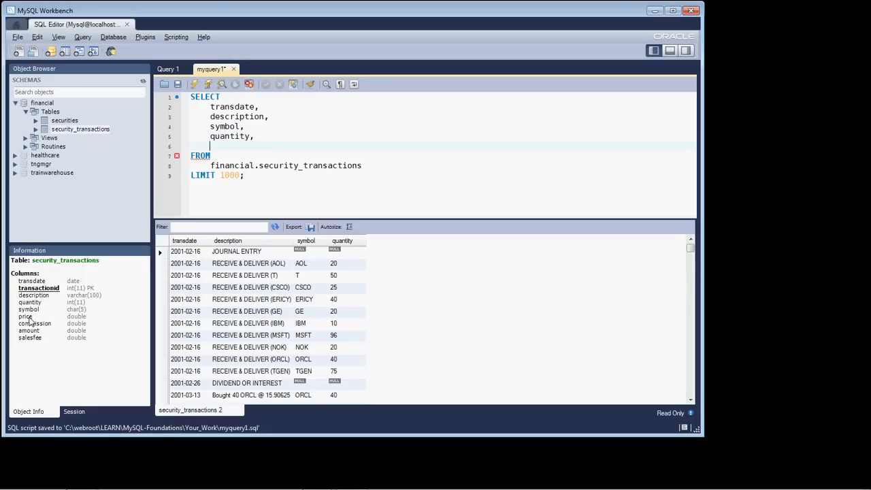
type("pr")
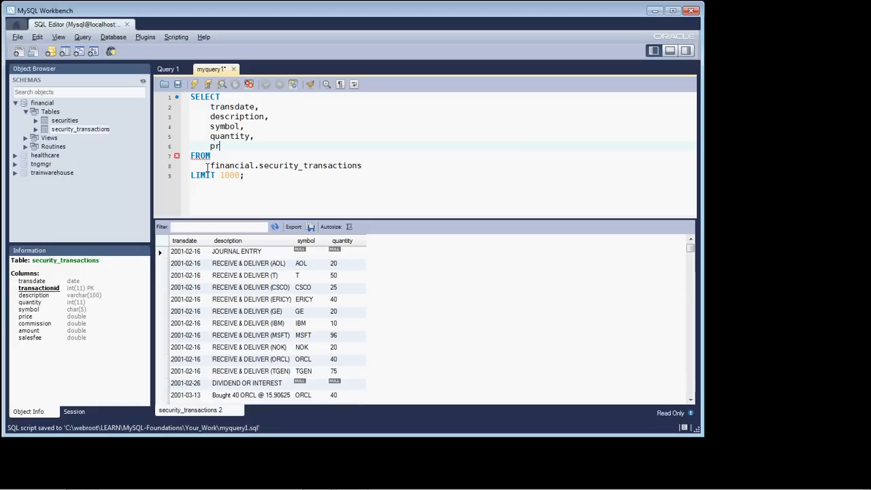
type("ic")
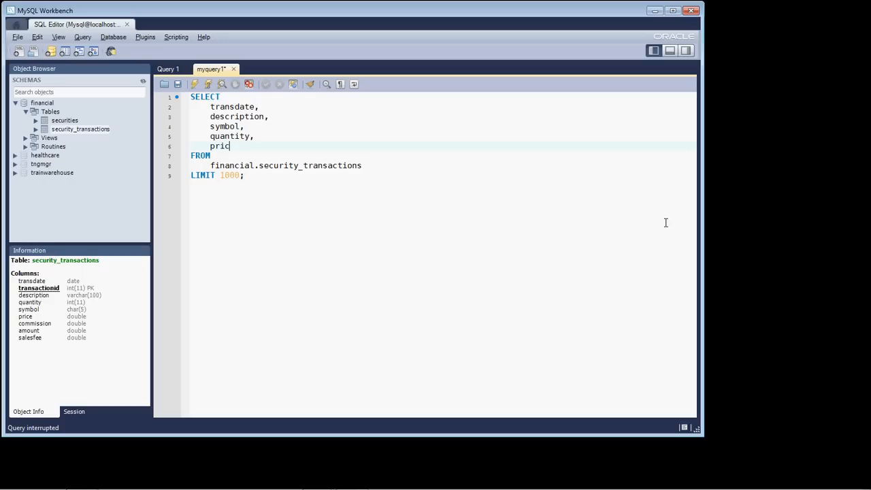
mouse_move(670, 61)
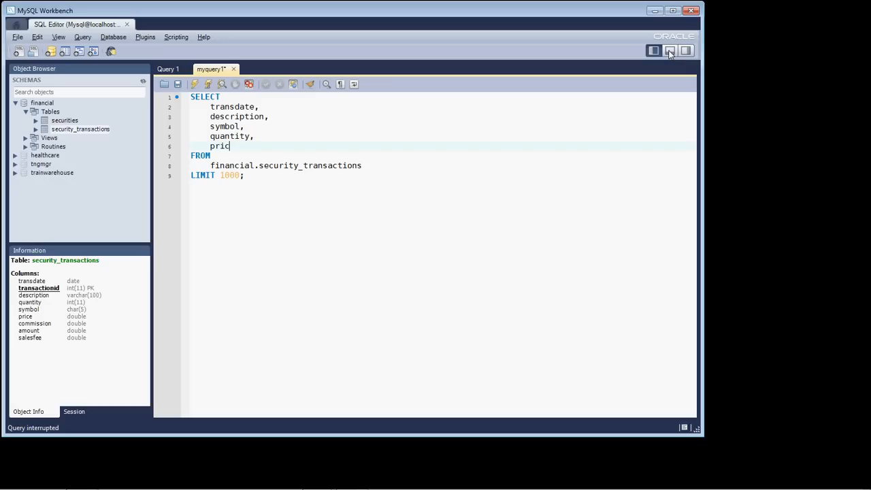
- Review the unknown-column error, rerun with a stray comma after price, then remove that comma
left_click(670, 50)
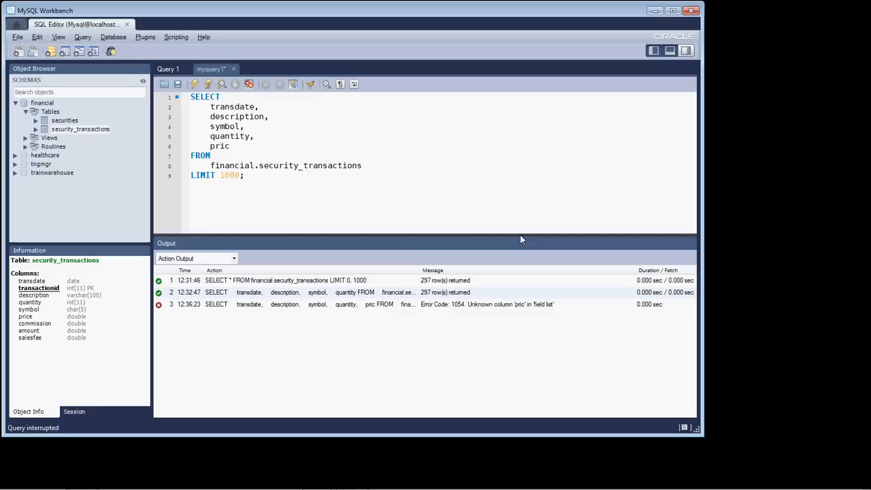
mouse_move(239, 324)
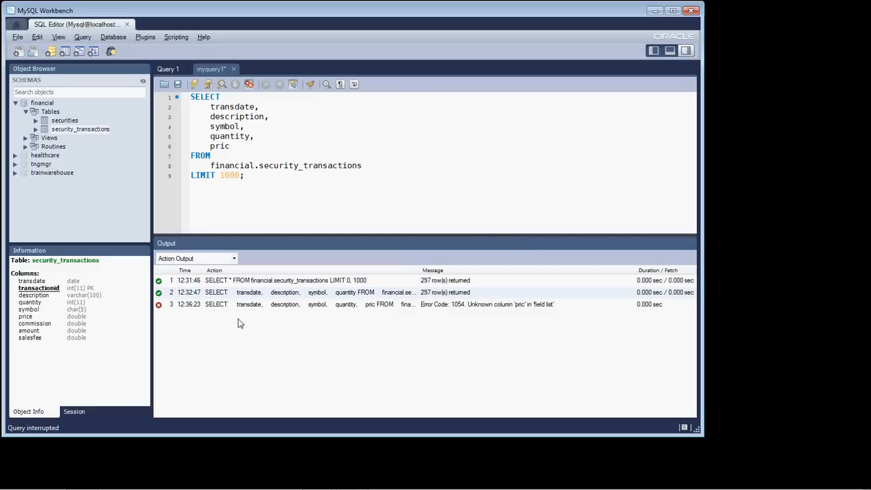
mouse_move(276, 318)
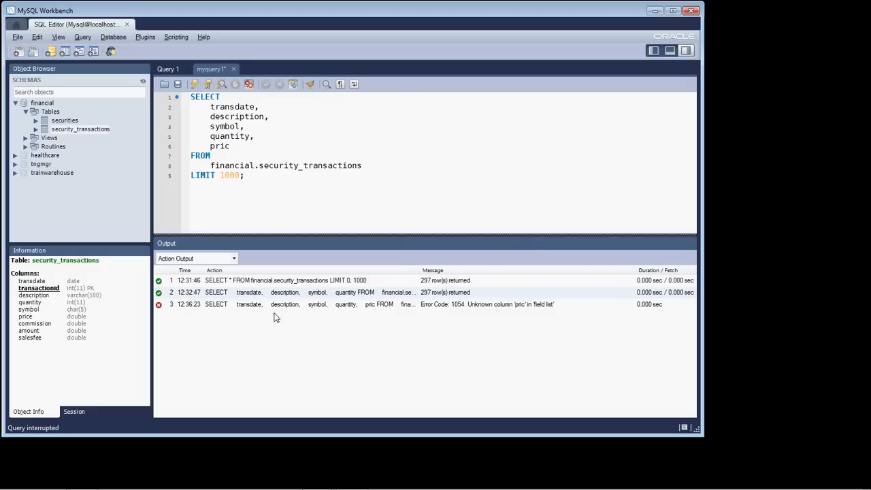
mouse_move(534, 313)
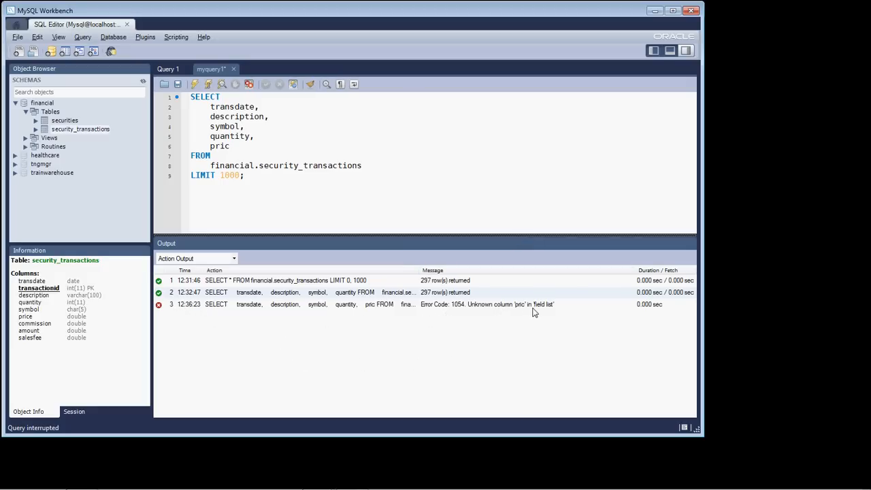
mouse_move(425, 308)
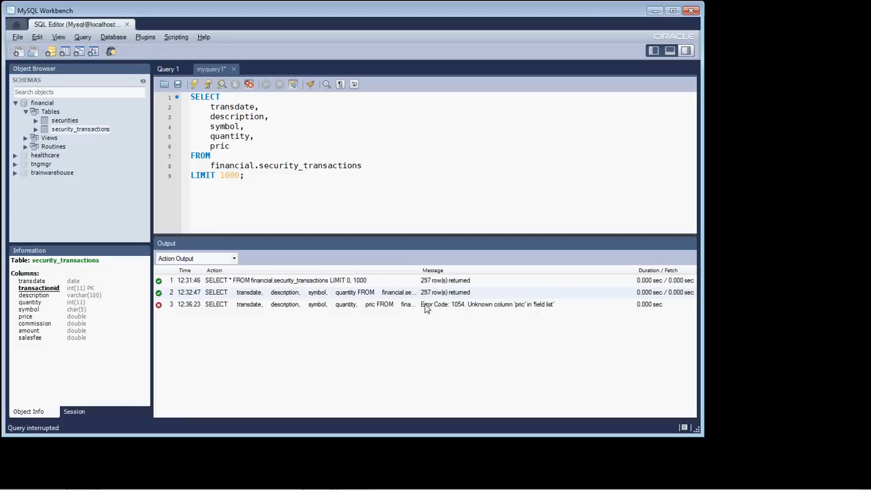
mouse_move(457, 309)
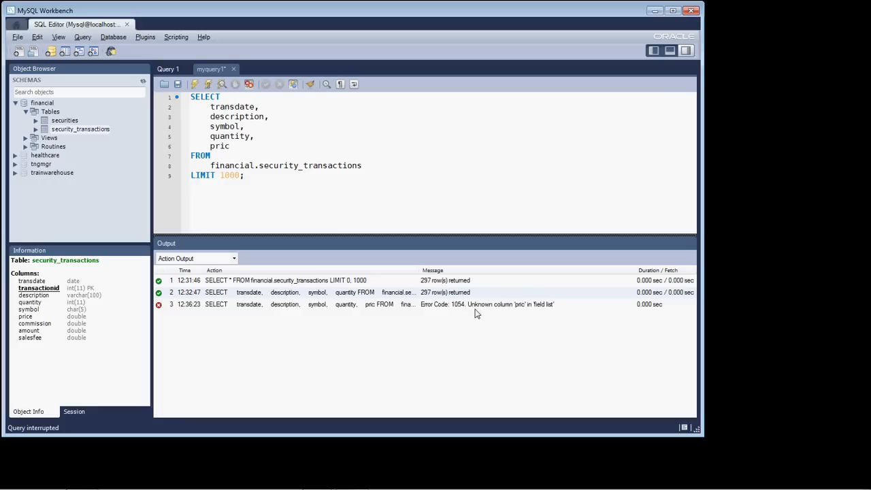
mouse_move(487, 313)
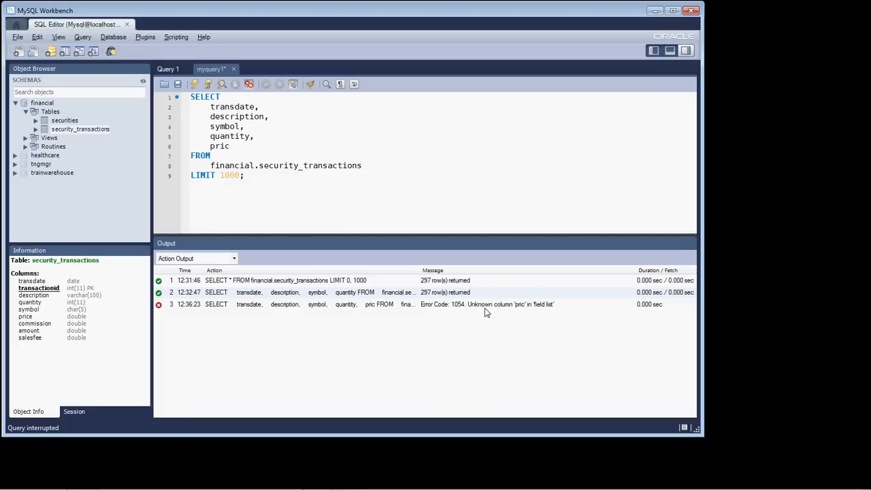
mouse_move(524, 311)
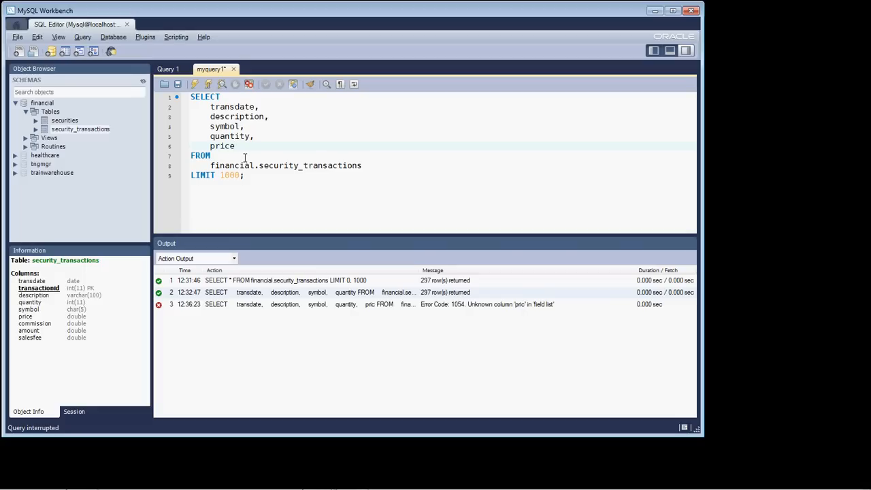
type(",")
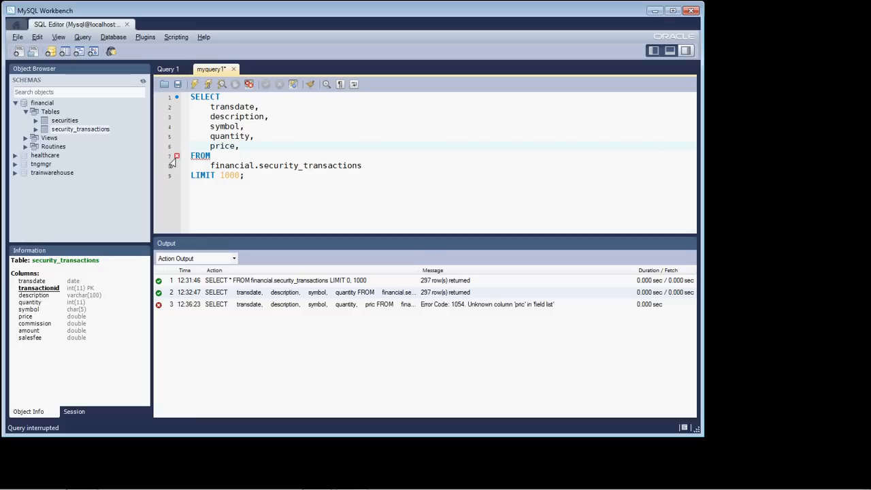
left_click(239, 145)
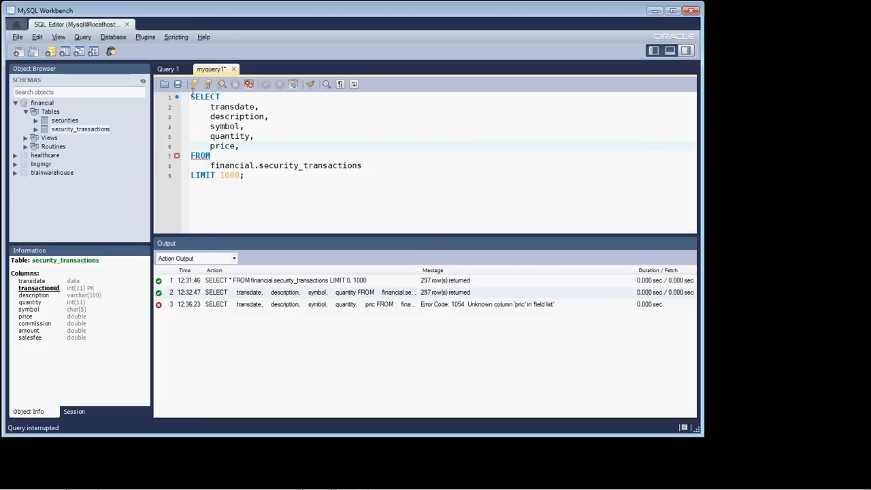
left_click(193, 85)
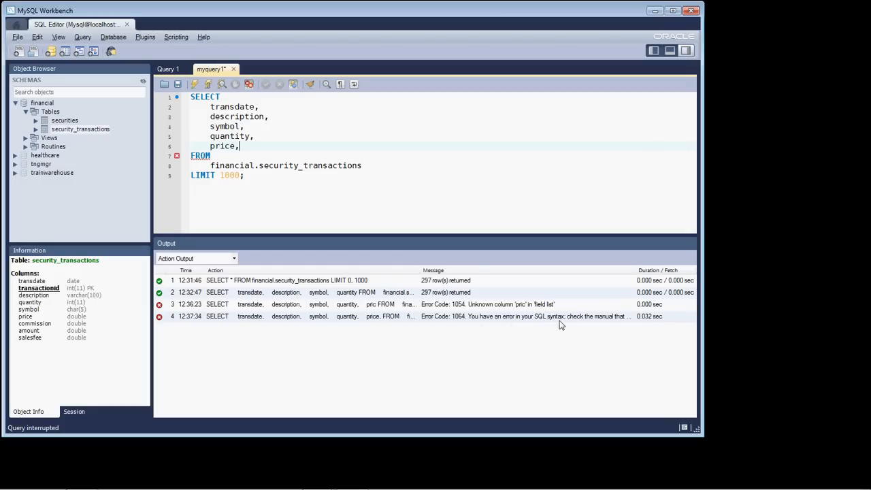
mouse_move(405, 218)
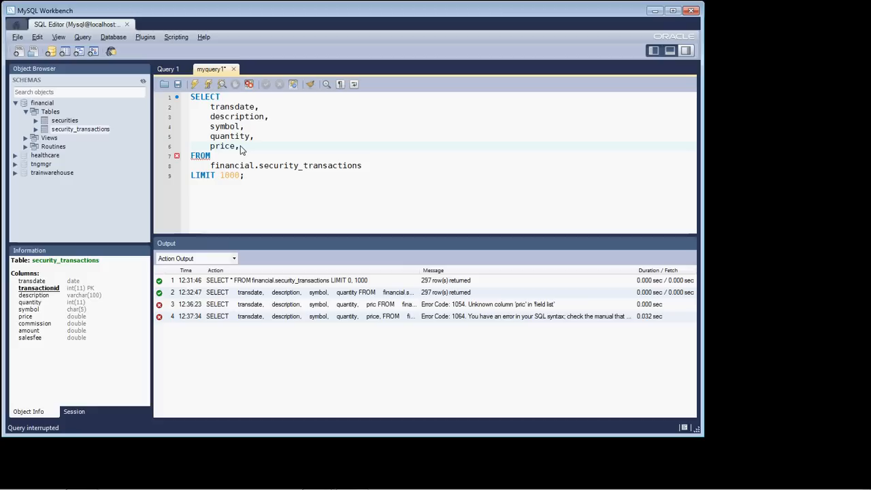
key("Backspace")
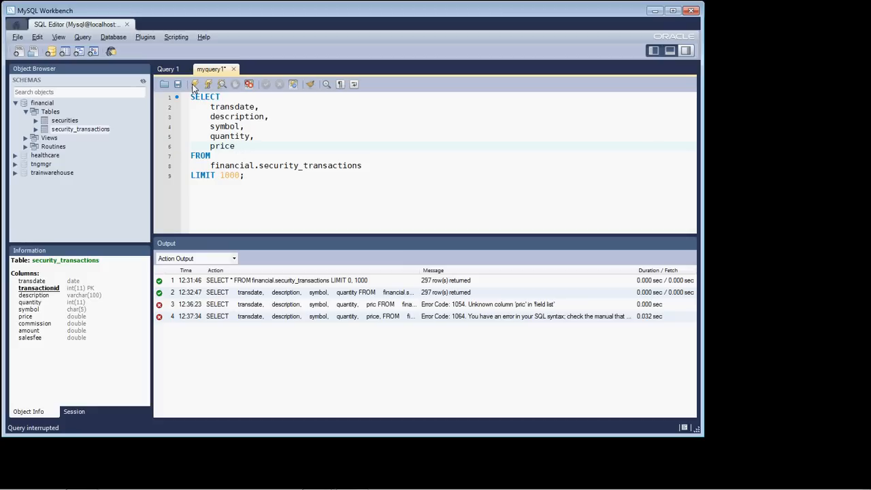
- Run the corrected query returning transdate, description, symbol, quantity and price
left_click(193, 84)
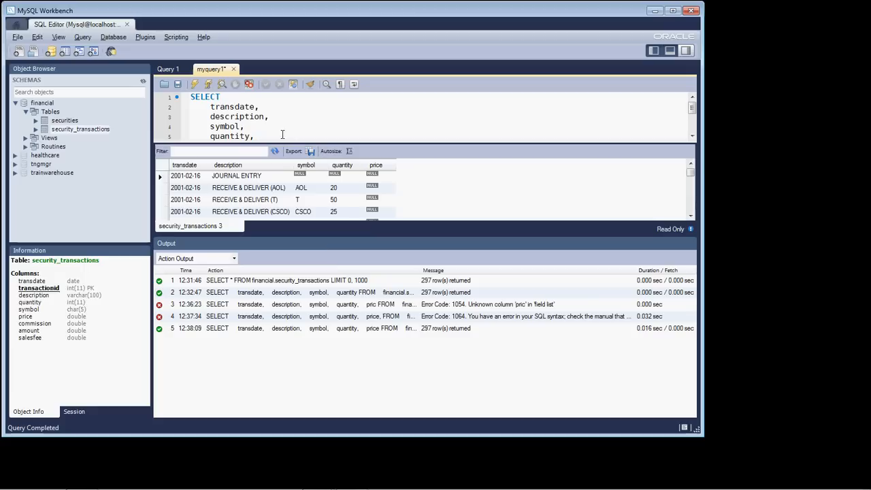
mouse_move(308, 365)
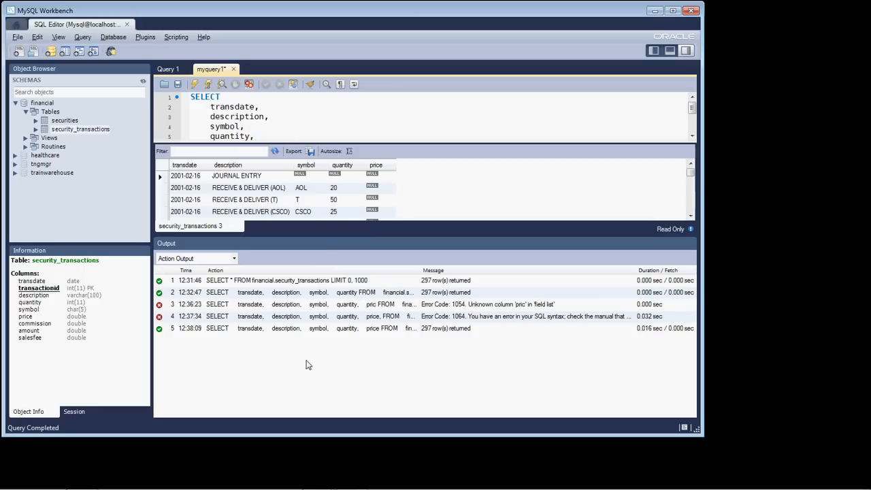
mouse_move(339, 362)
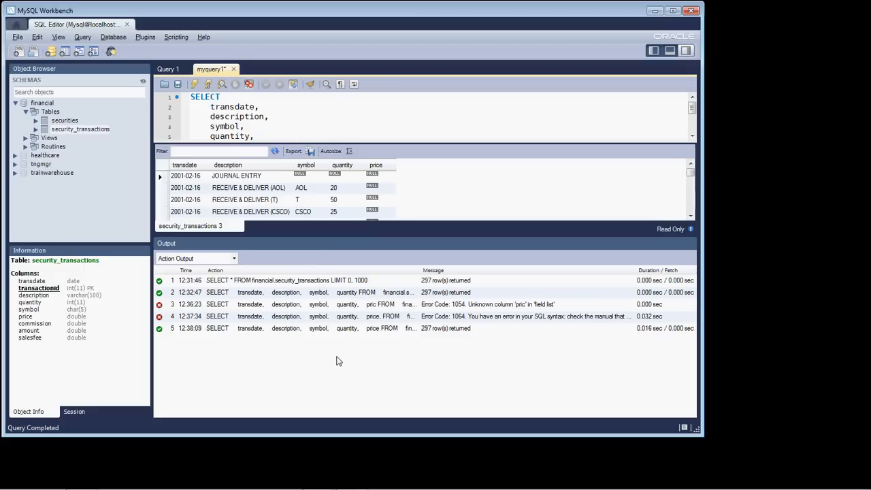
mouse_move(422, 362)
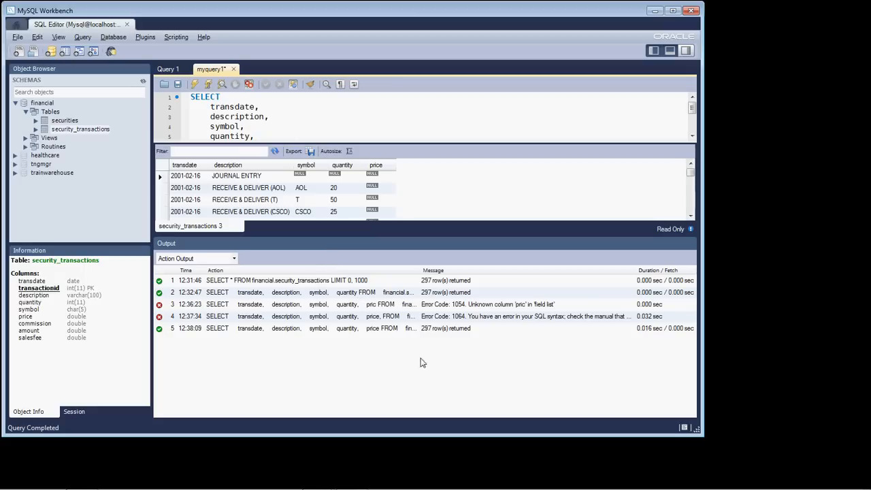
mouse_move(422, 289)
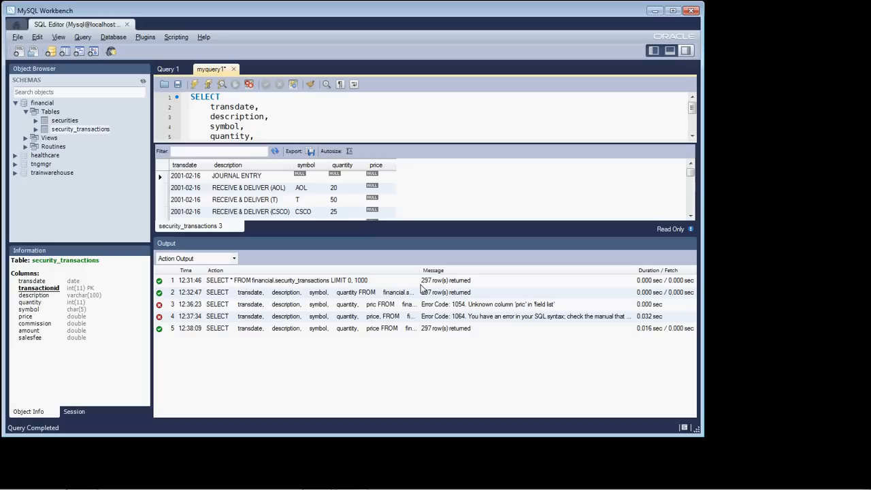
mouse_move(437, 291)
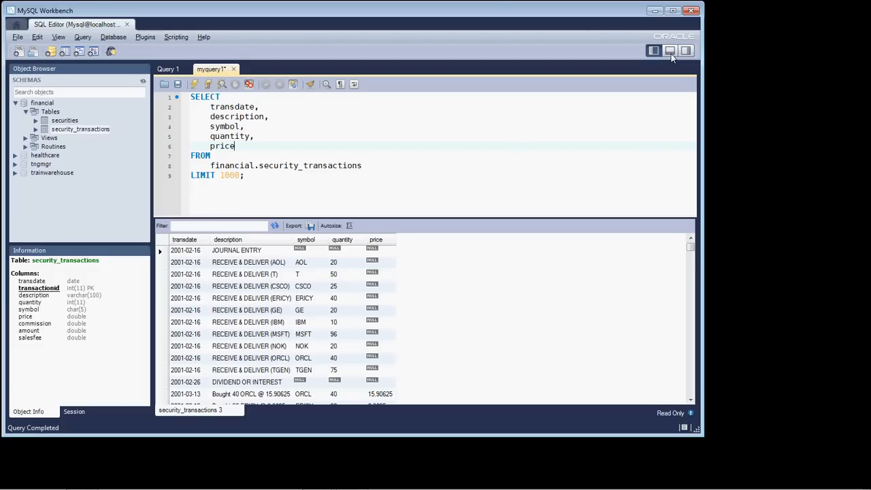
- Alias price as "PPS" and rerun so the last result column is headed PPS
type("AS")
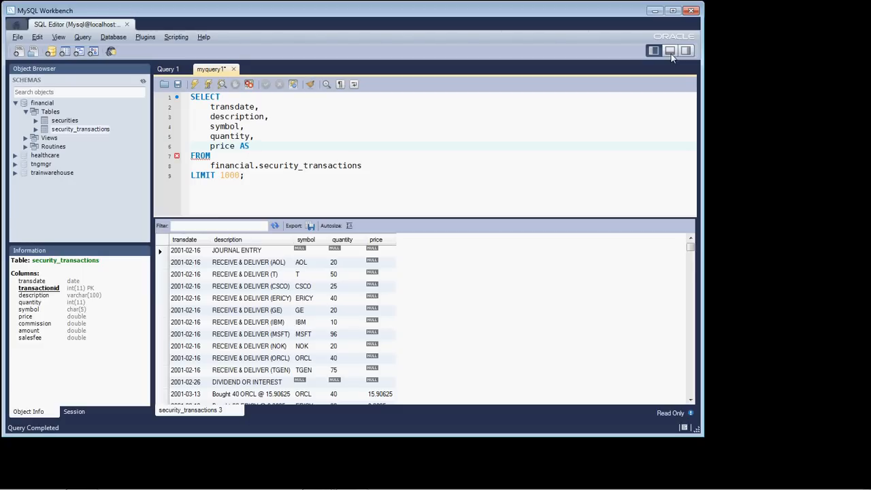
type("\"\"")
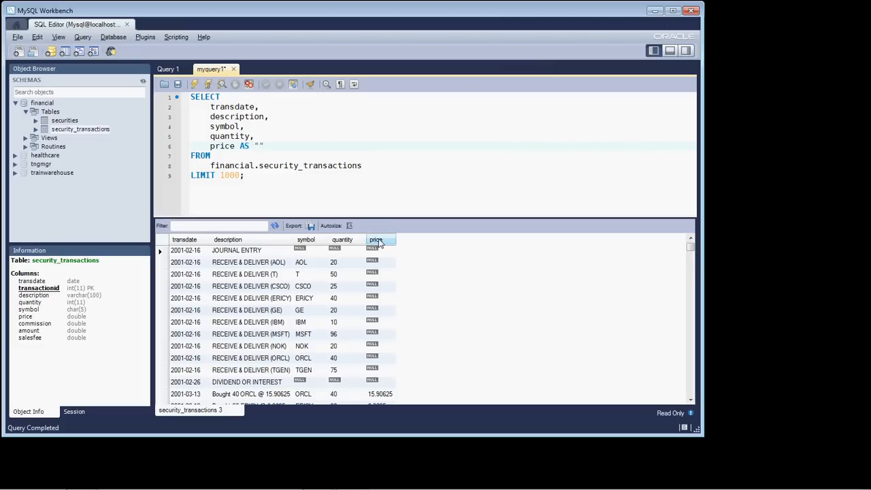
left_click(256, 146)
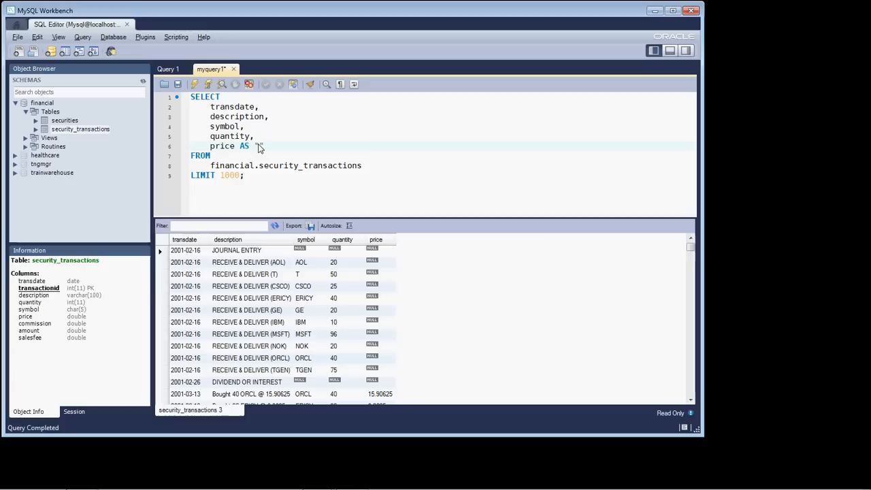
type("pps")
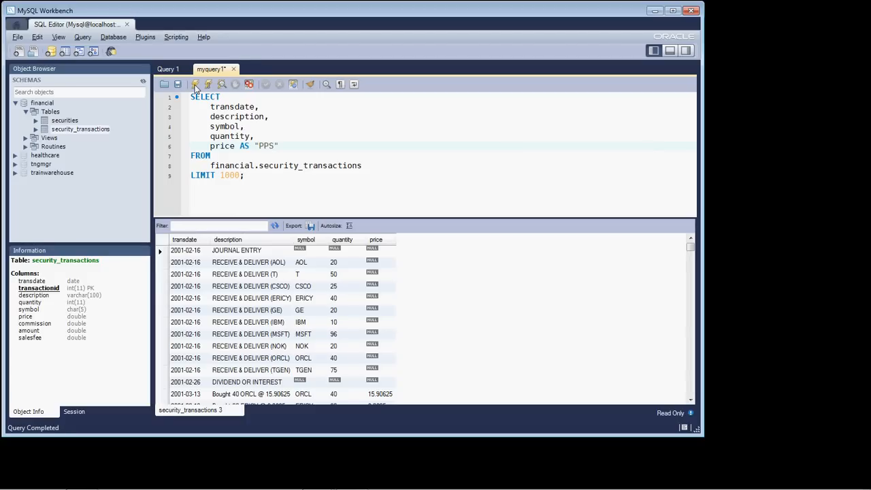
left_click(193, 85)
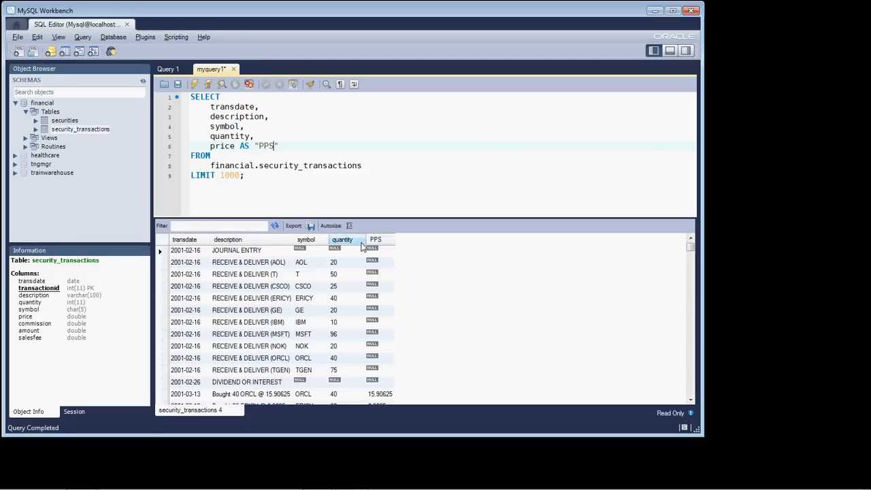